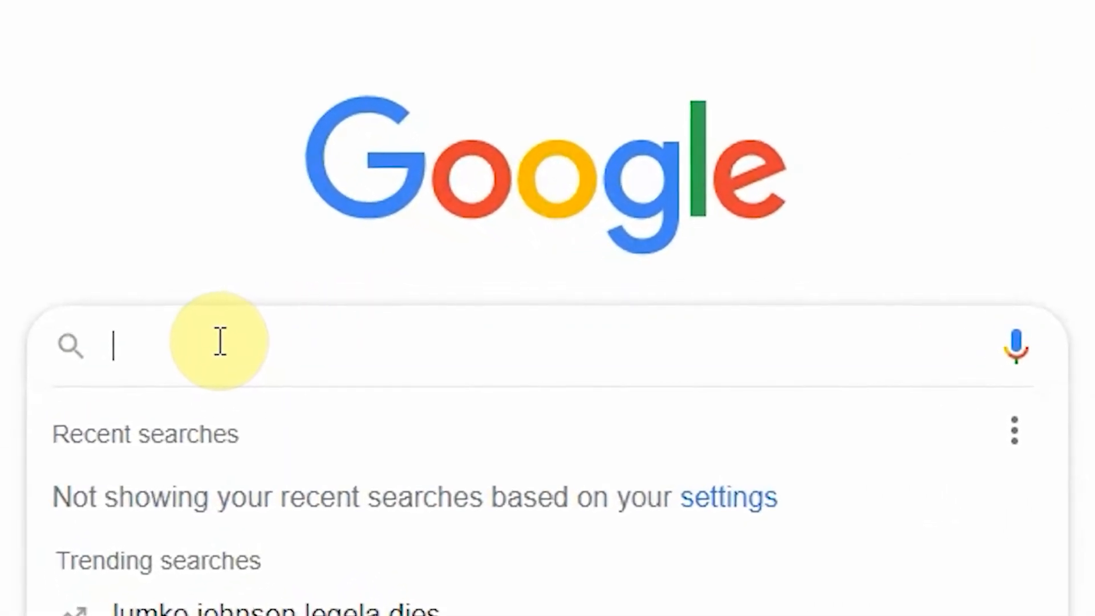
# Search Google for "windows 10 update assistant".
pyautogui.write('wind')
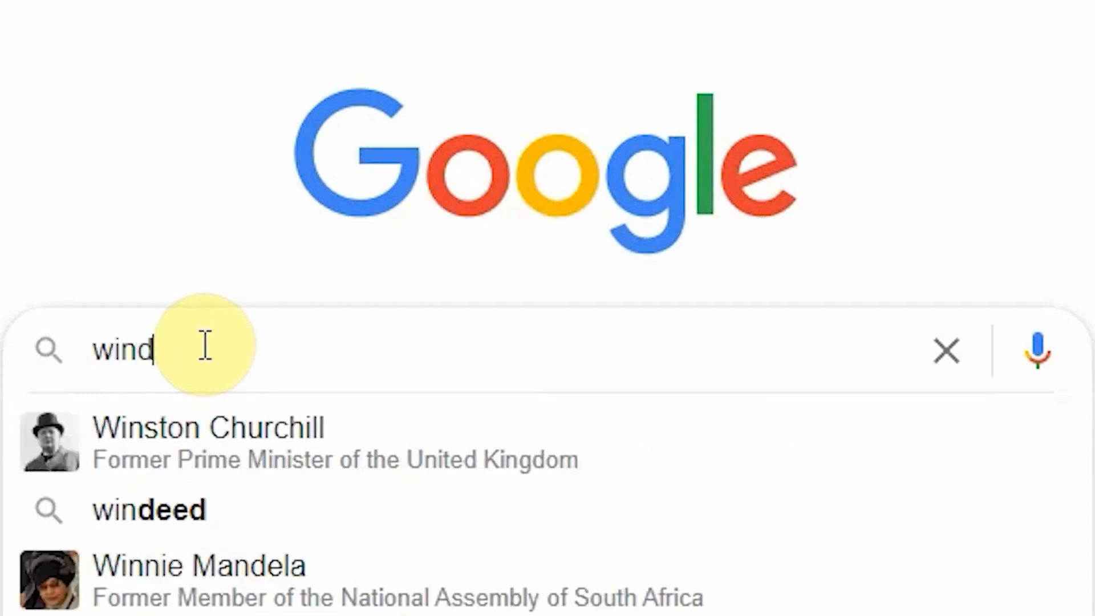
pyautogui.write('ows')
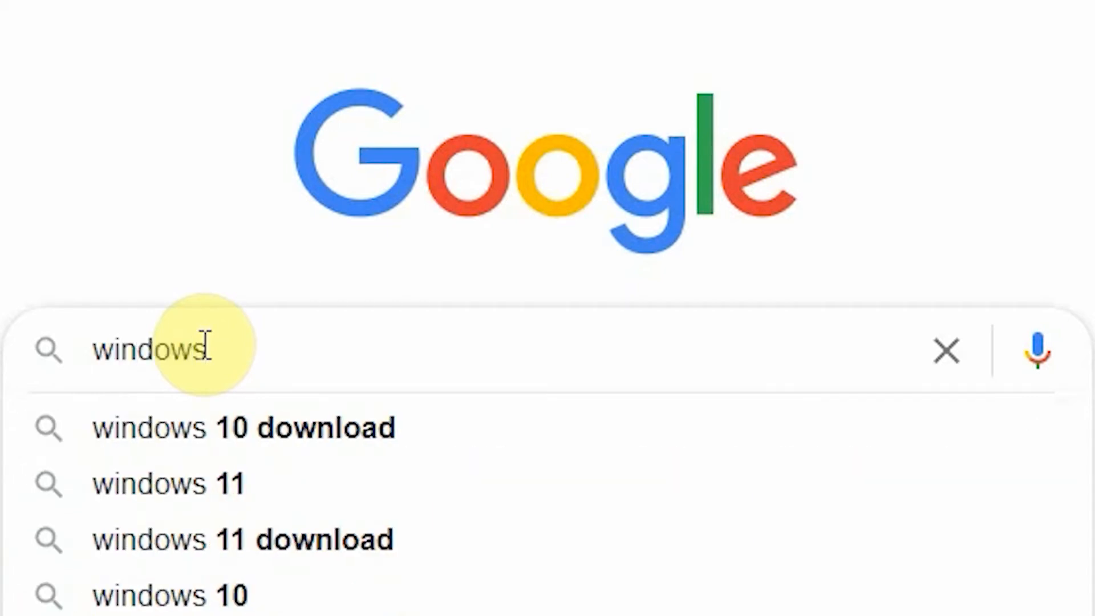
pyautogui.write('1')
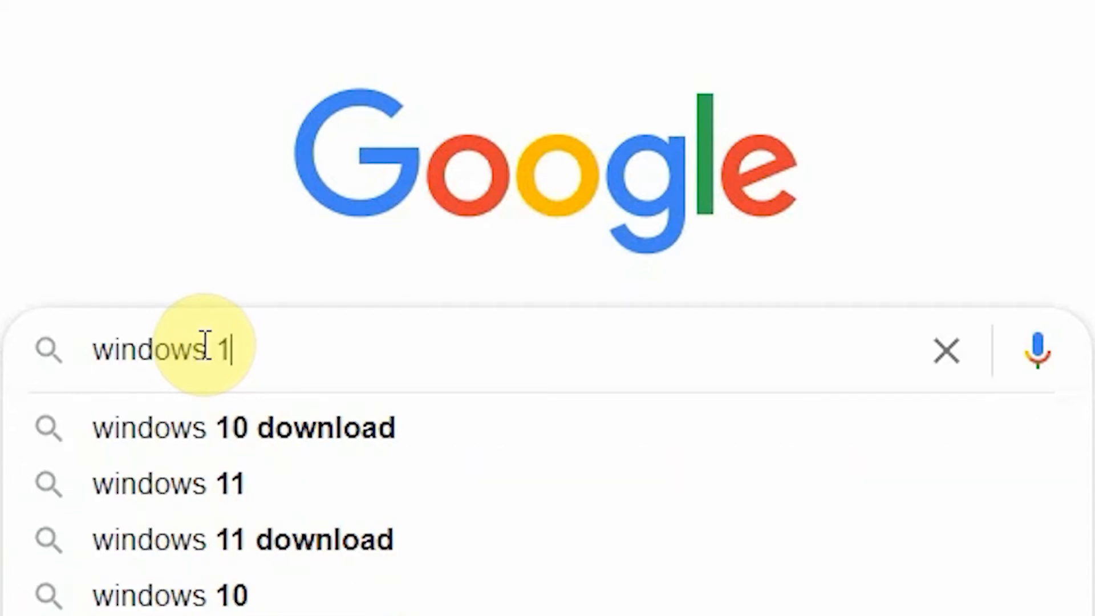
pyautogui.write('0 upda')
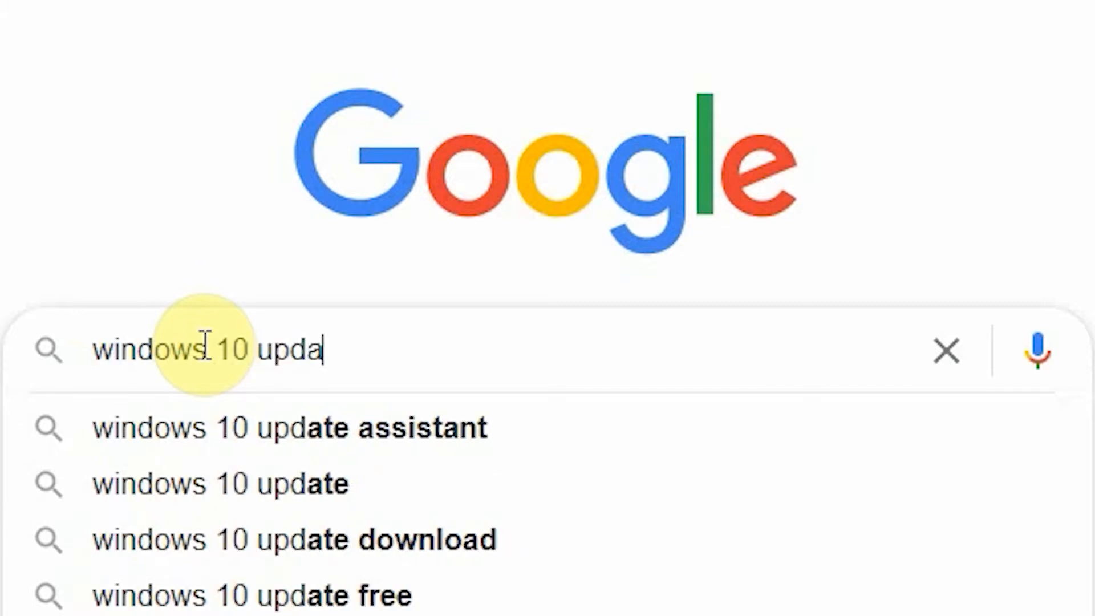
pyautogui.write('te')
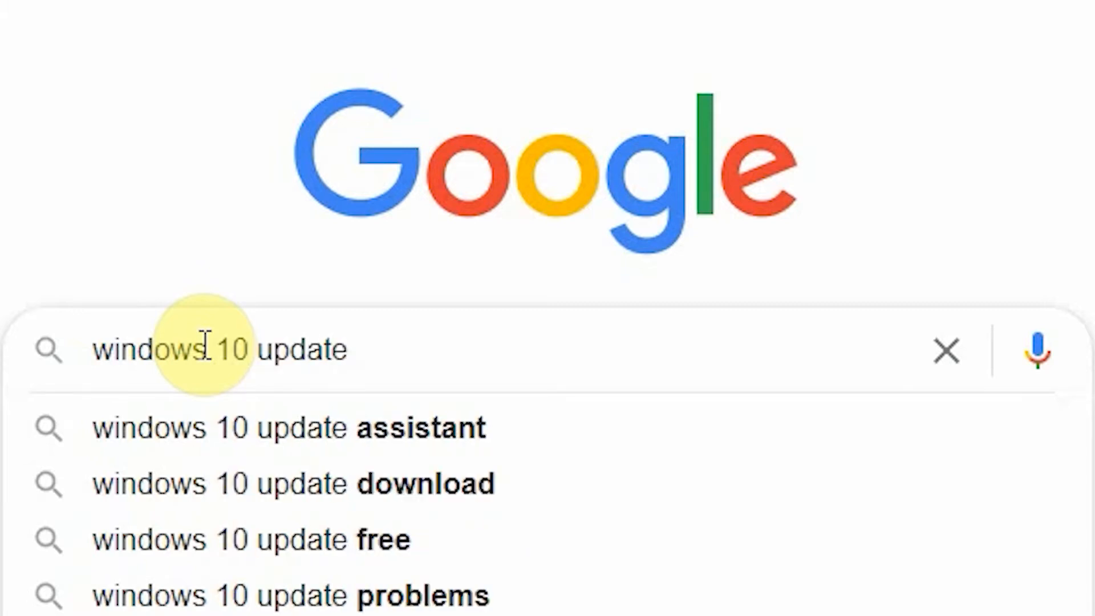
pyautogui.write('assis')
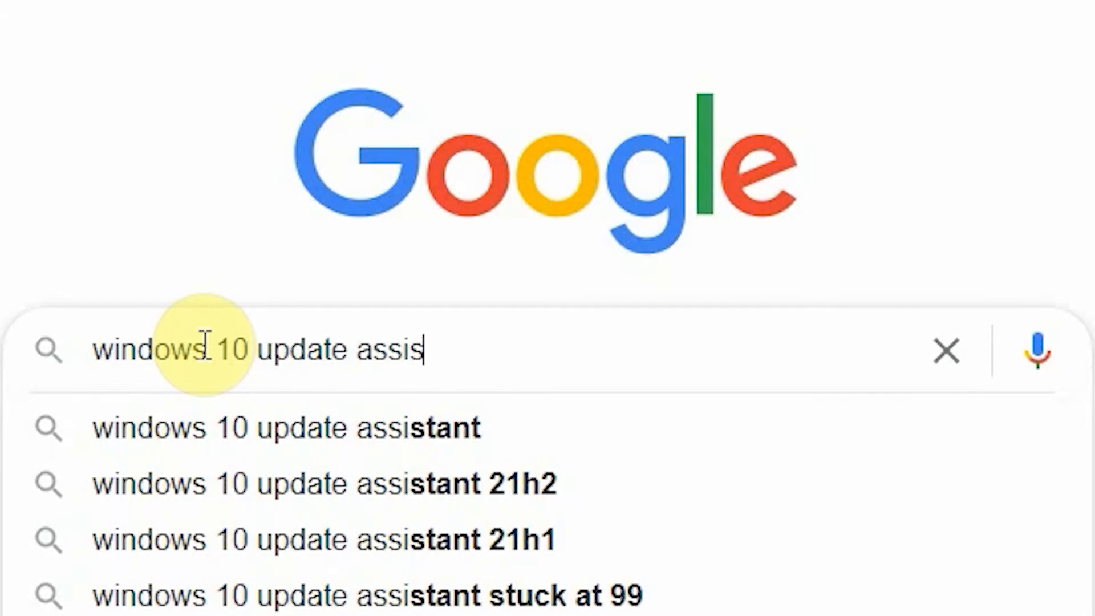
pyautogui.write('tant')
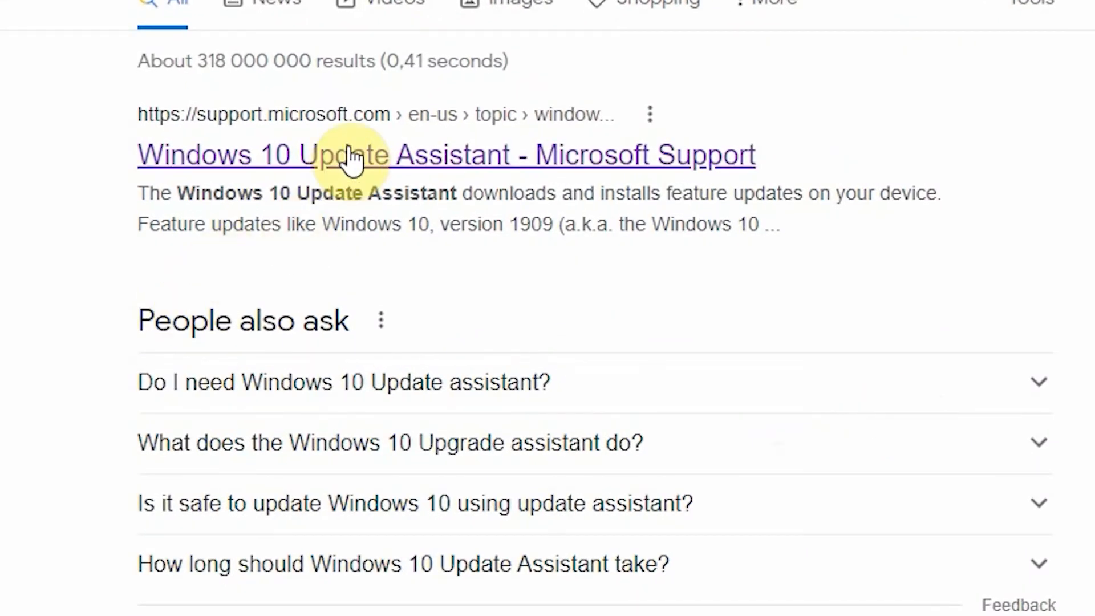
pyautogui.moveTo(224, 175)
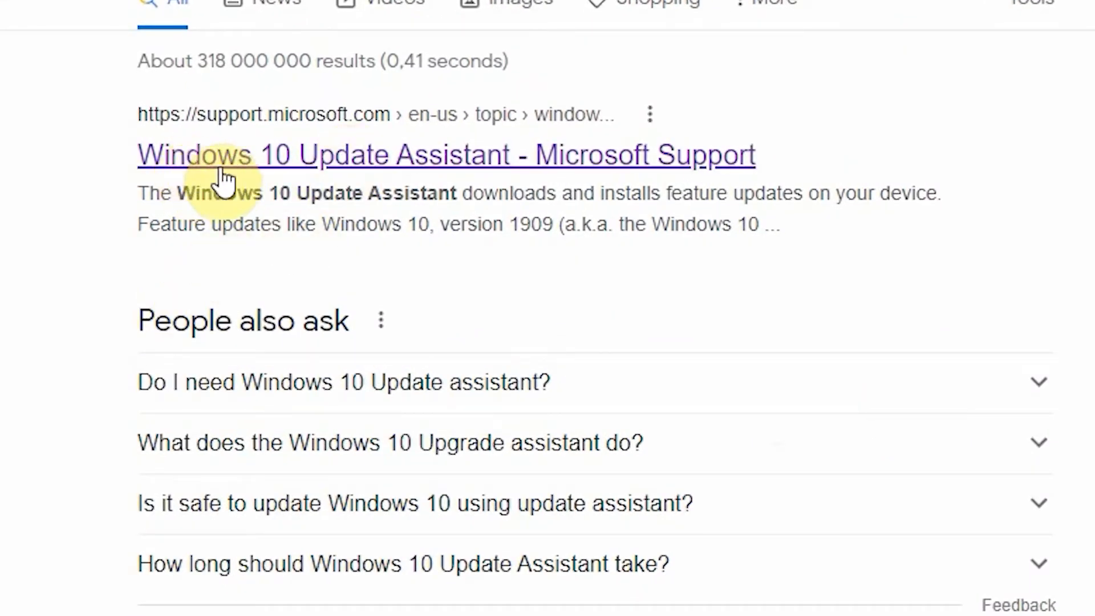
pyautogui.moveTo(479, 175)
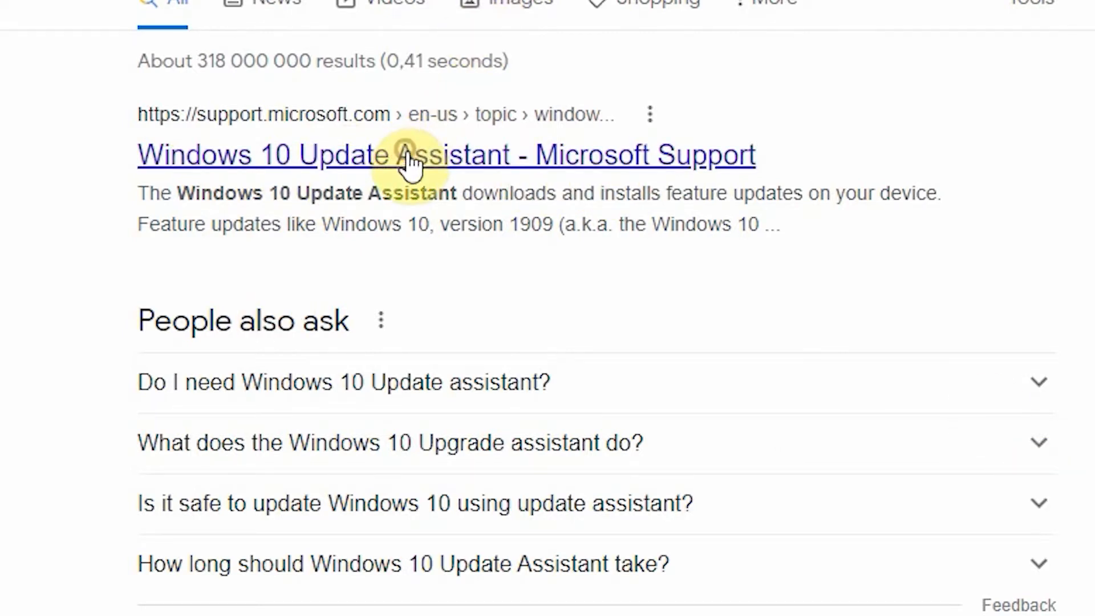
# Open the 'Windows 10 Update Assistant - Microsoft Support' result.
pyautogui.click(411, 155)
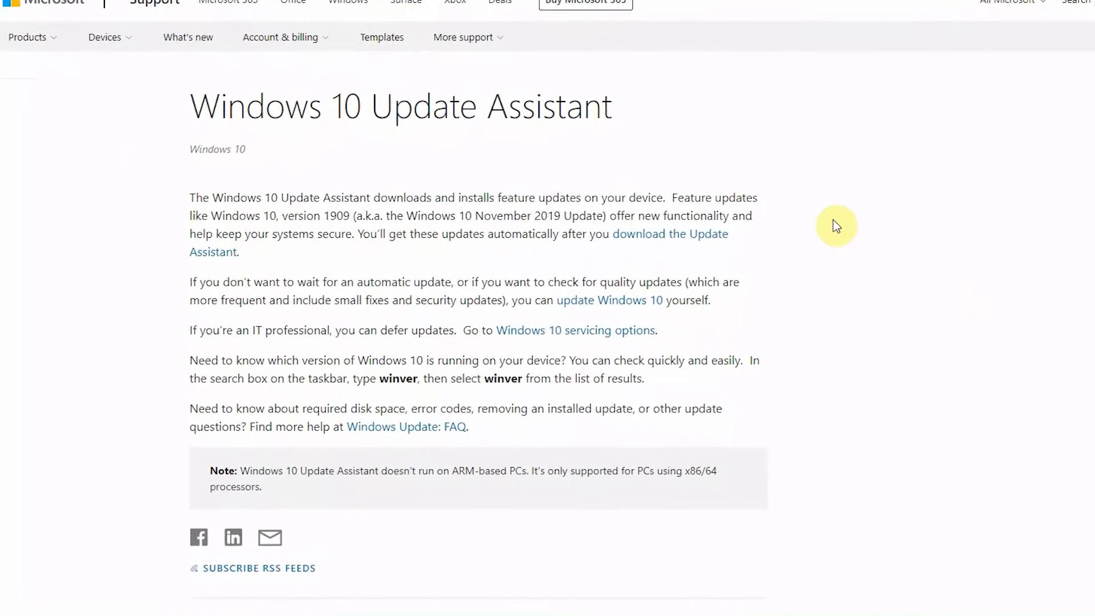
# Follow the article's 'download the Update Assistant' link to the Download Windows 10 page.
pyautogui.scroll(-3)
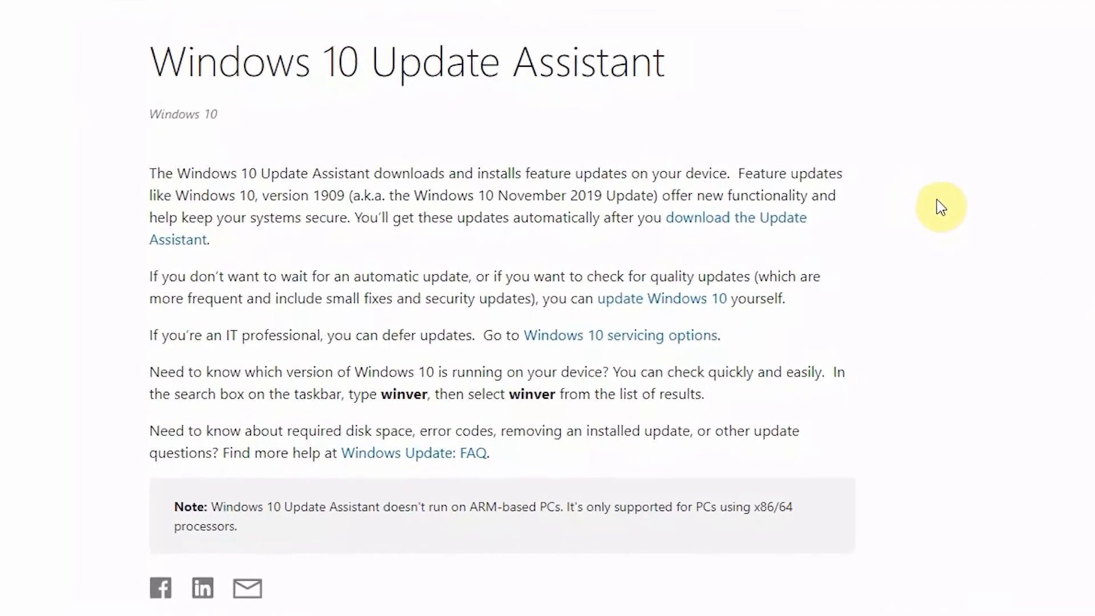
pyautogui.scroll(-3)
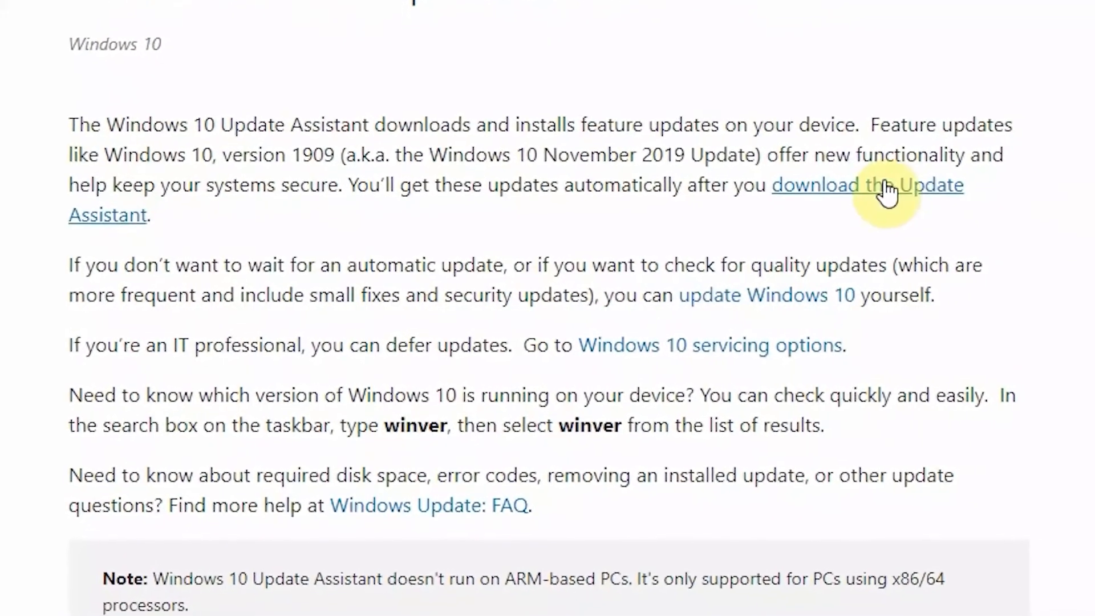
pyautogui.scroll(3)
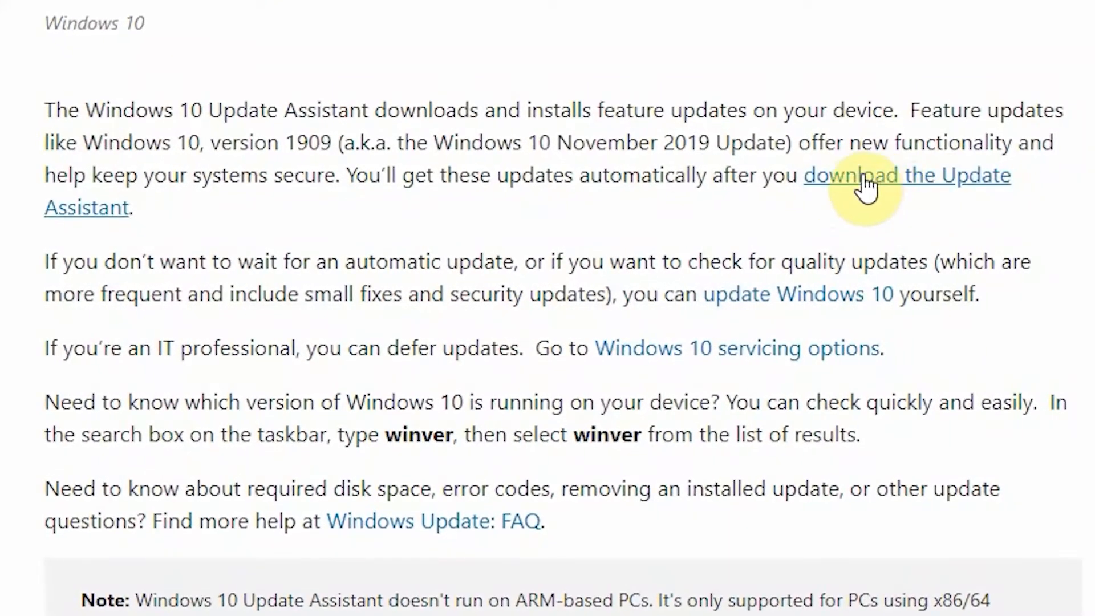
pyautogui.moveTo(831, 199)
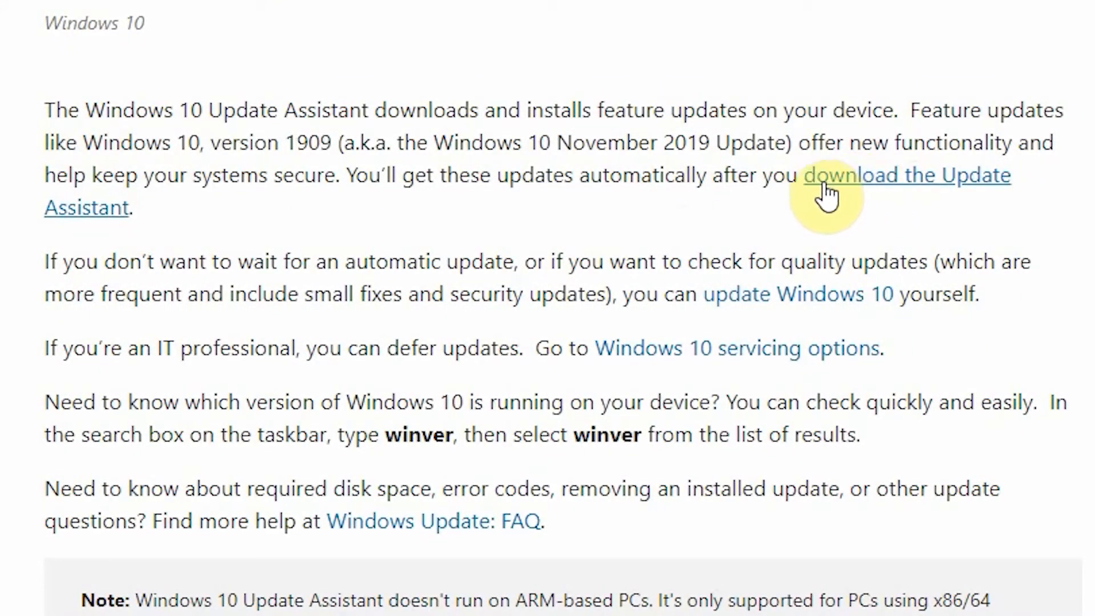
pyautogui.moveTo(950, 195)
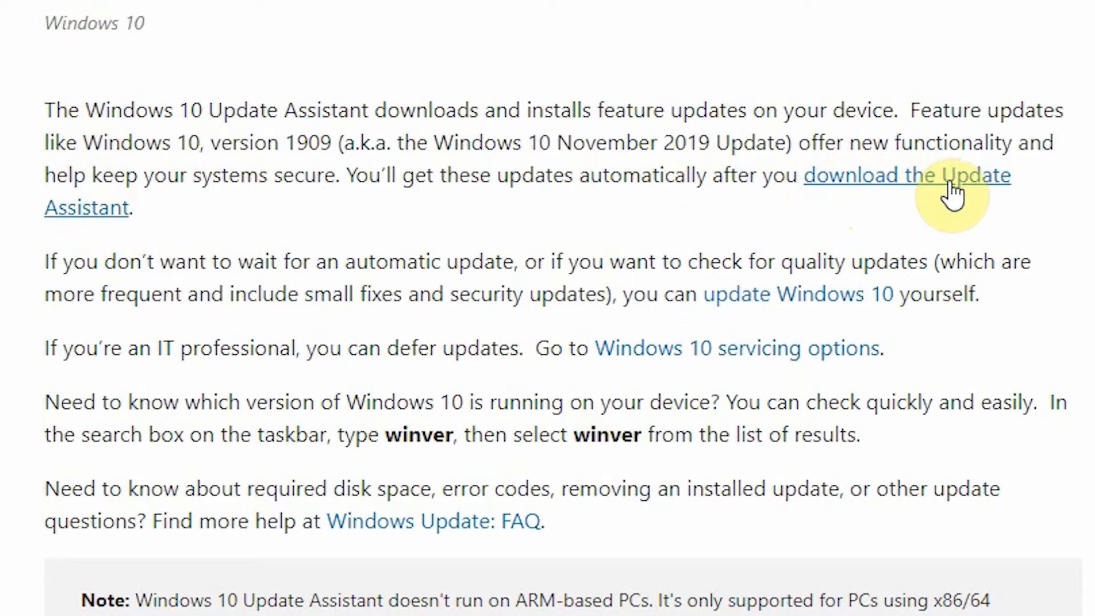
pyautogui.moveTo(885, 194)
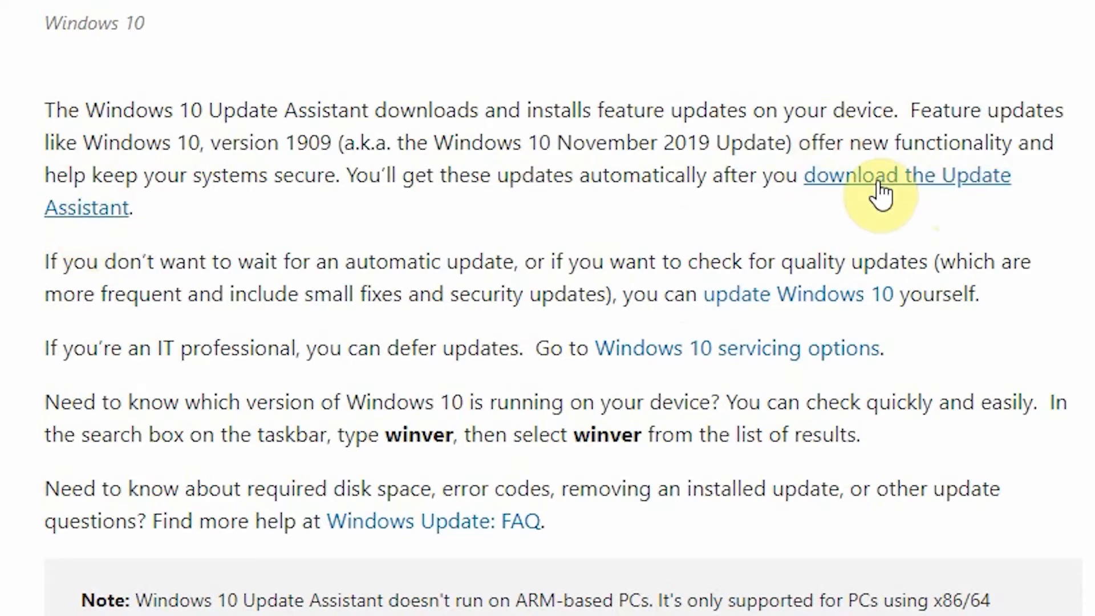
pyautogui.click(906, 175)
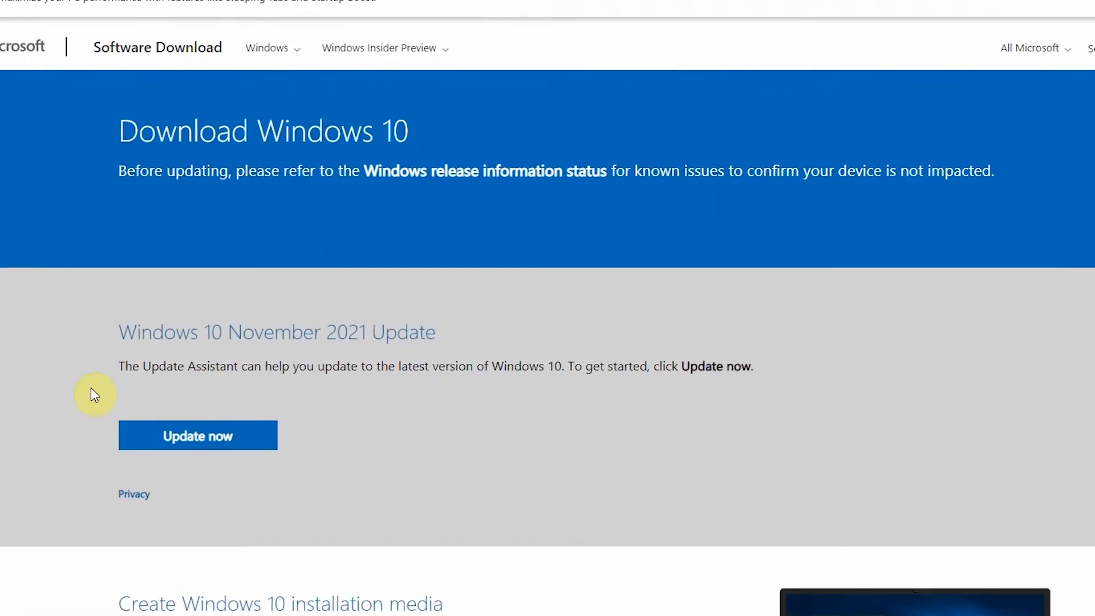
# Choose 'Update now' for the November 2021 Update to download the Update Assistant.
pyautogui.scroll(-3)
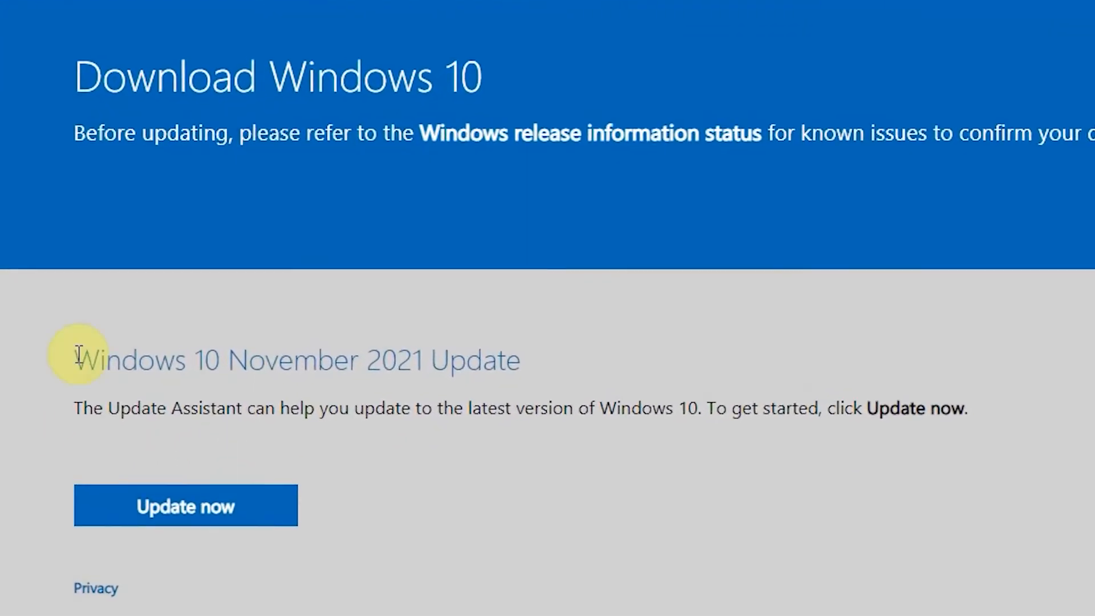
pyautogui.scroll(-3)
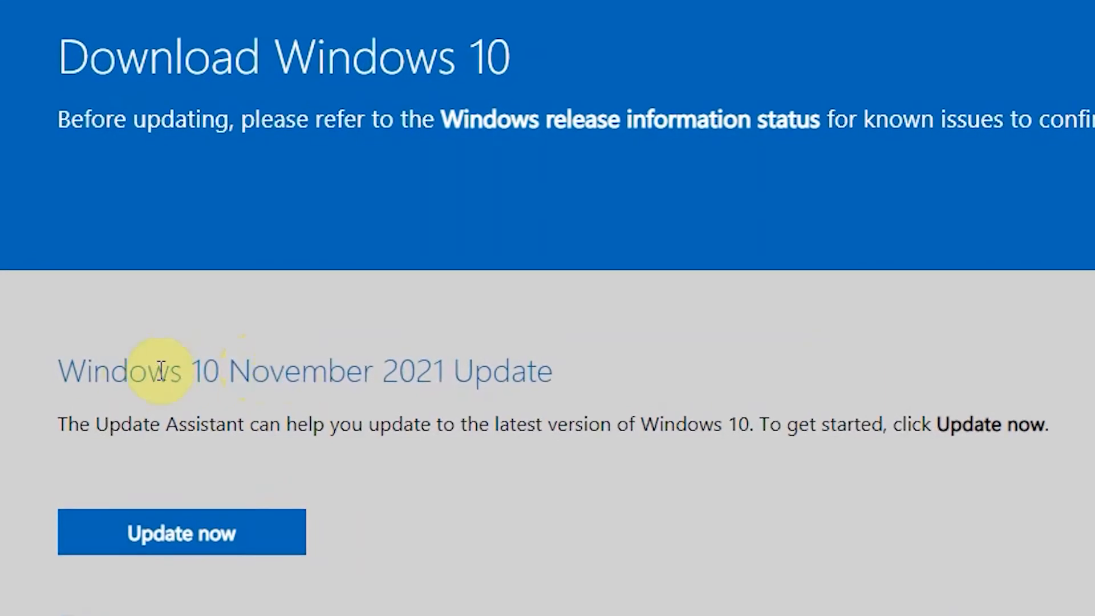
pyautogui.moveTo(719, 324)
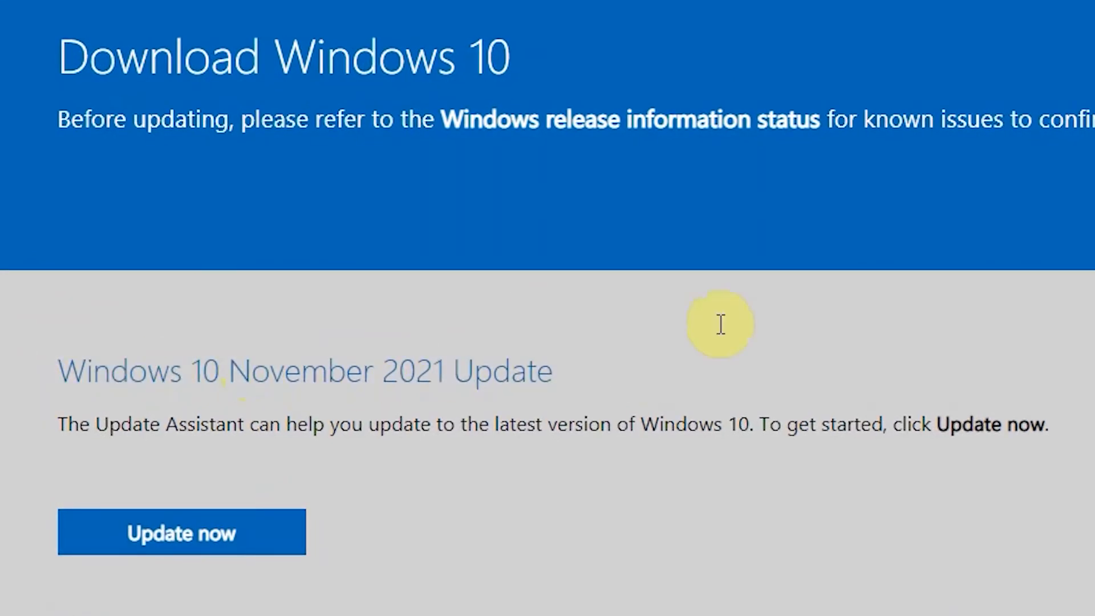
pyautogui.moveTo(245, 447)
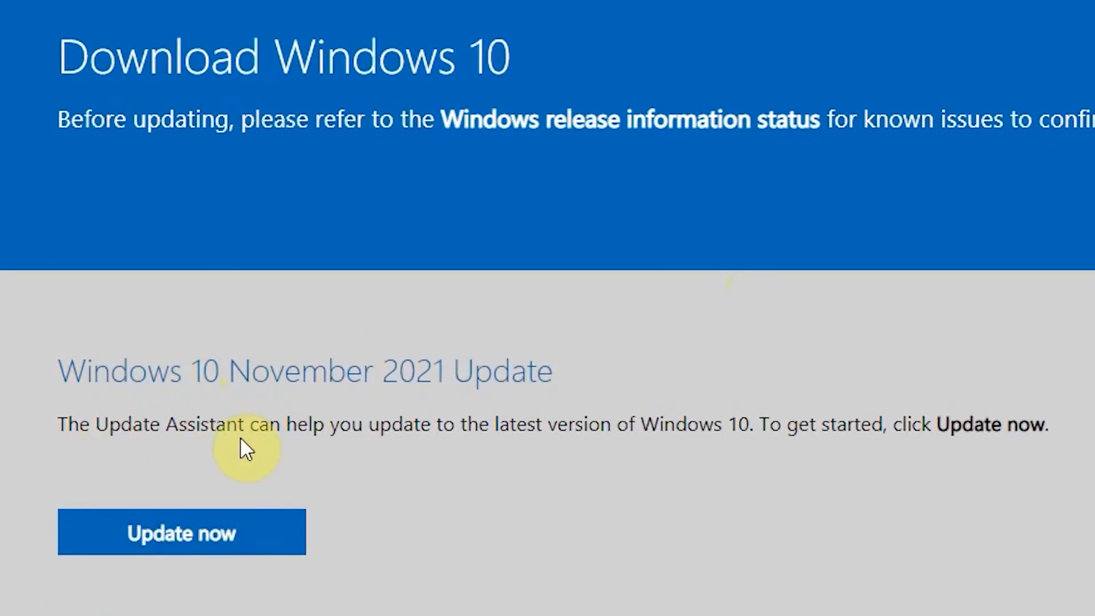
pyautogui.moveTo(574, 448)
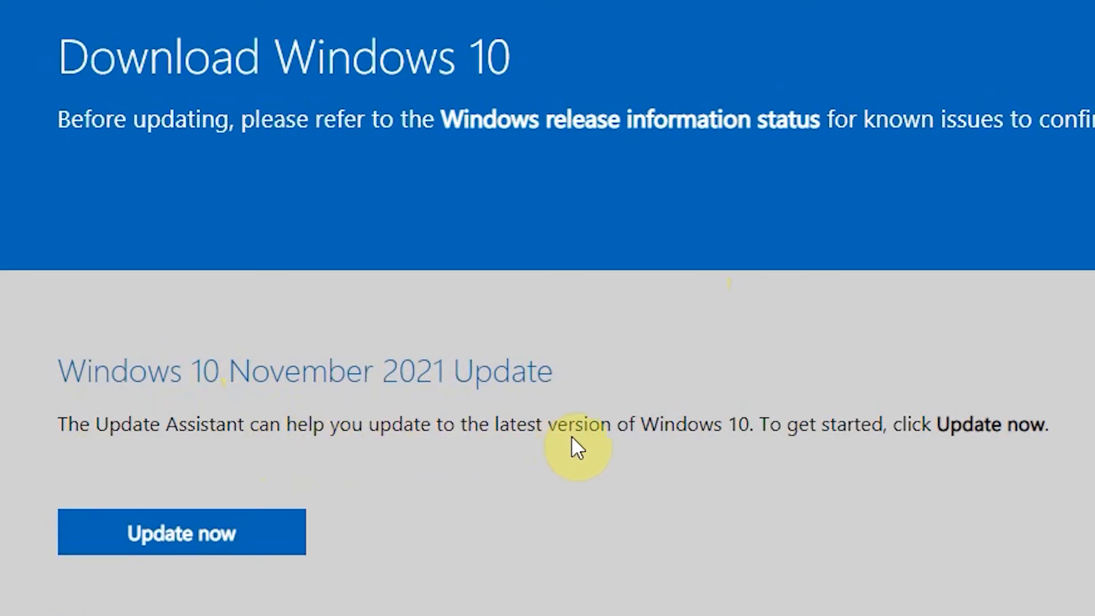
pyautogui.moveTo(671, 457)
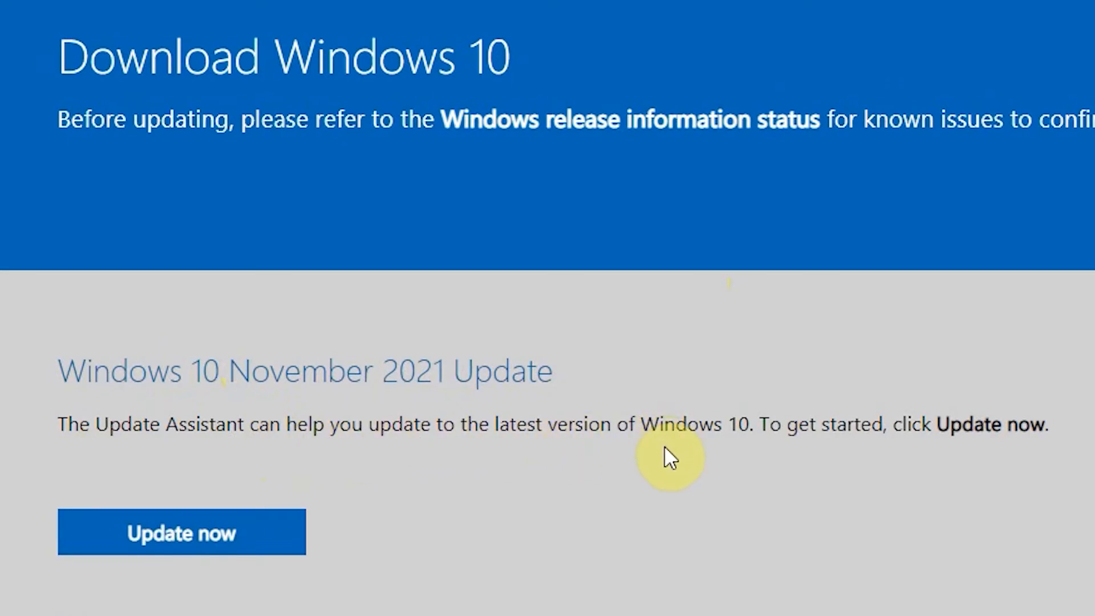
pyautogui.moveTo(758, 458)
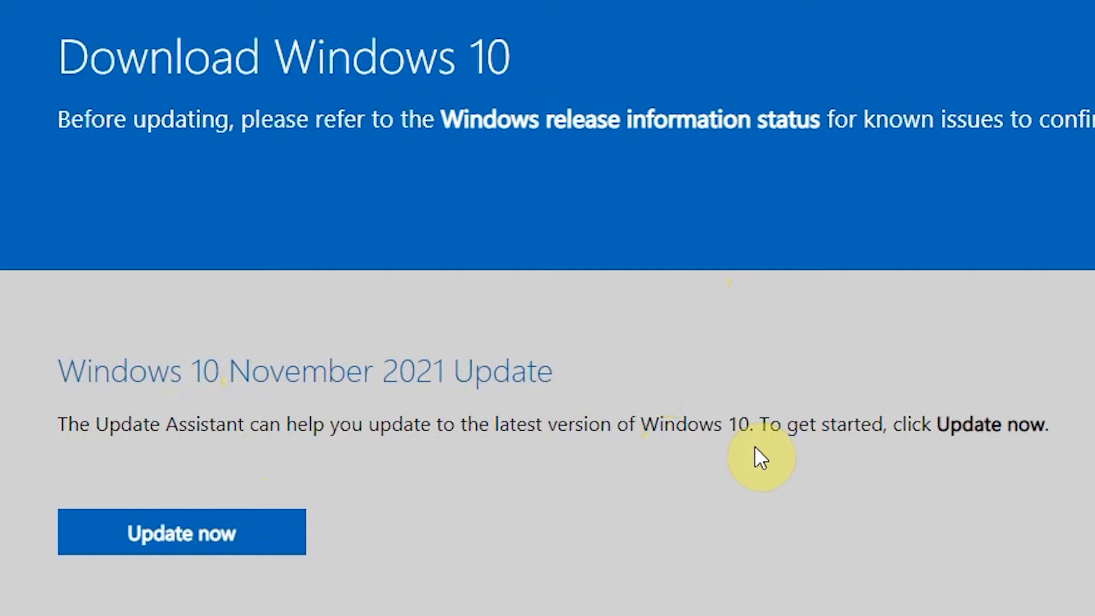
pyautogui.moveTo(940, 429)
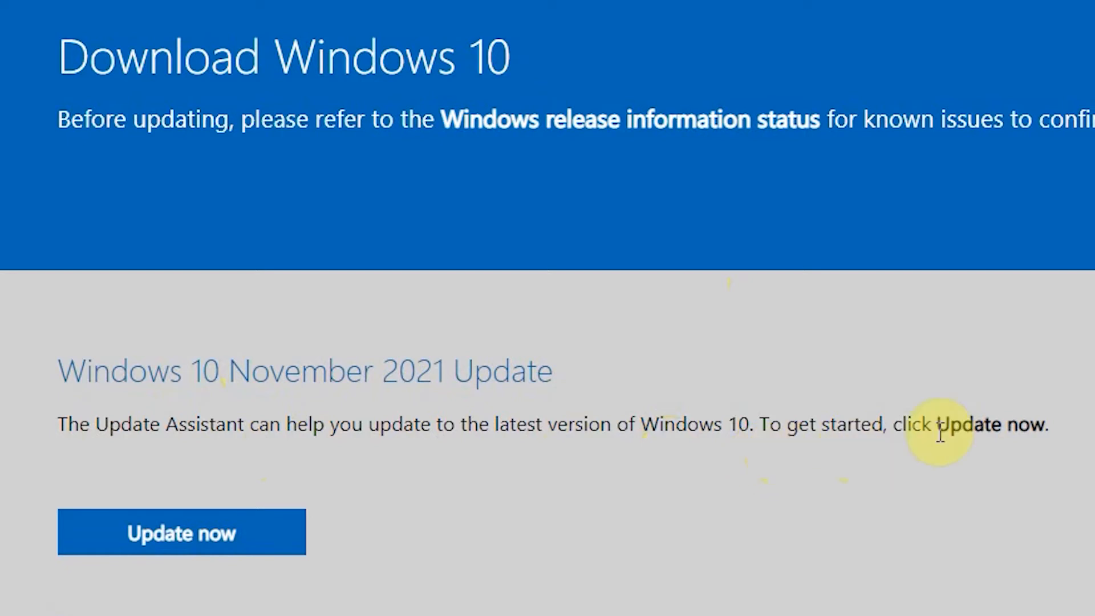
pyautogui.moveTo(368, 513)
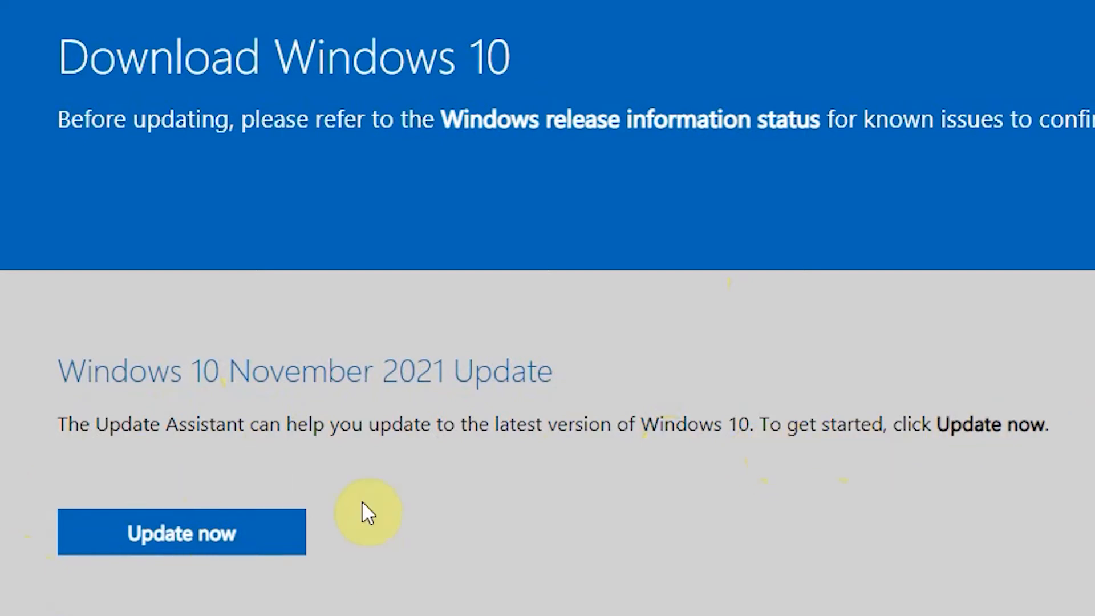
pyautogui.moveTo(87, 457)
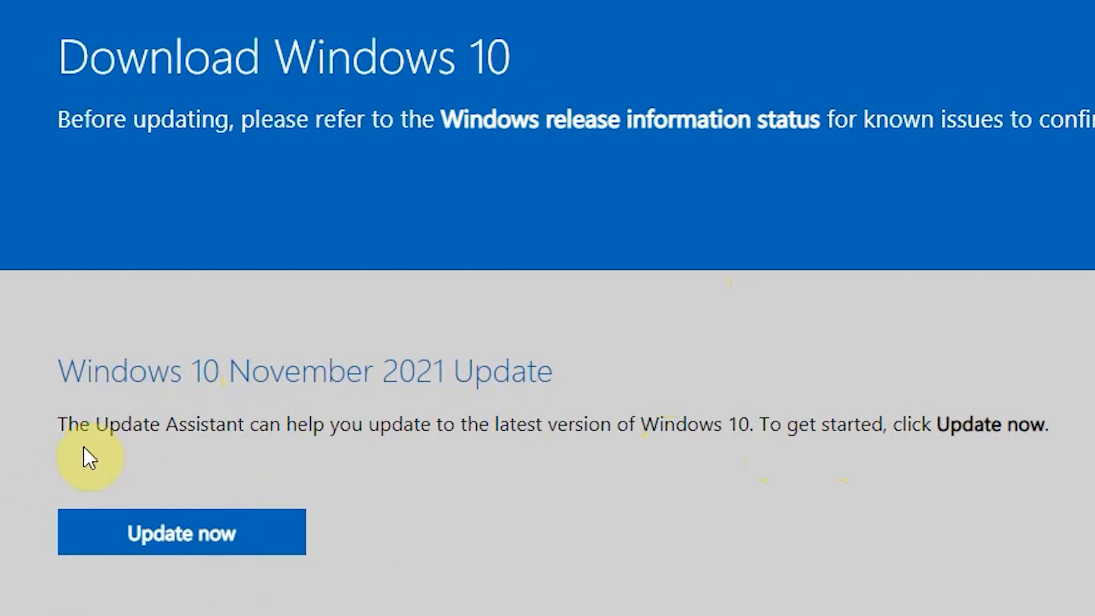
pyautogui.moveTo(362, 516)
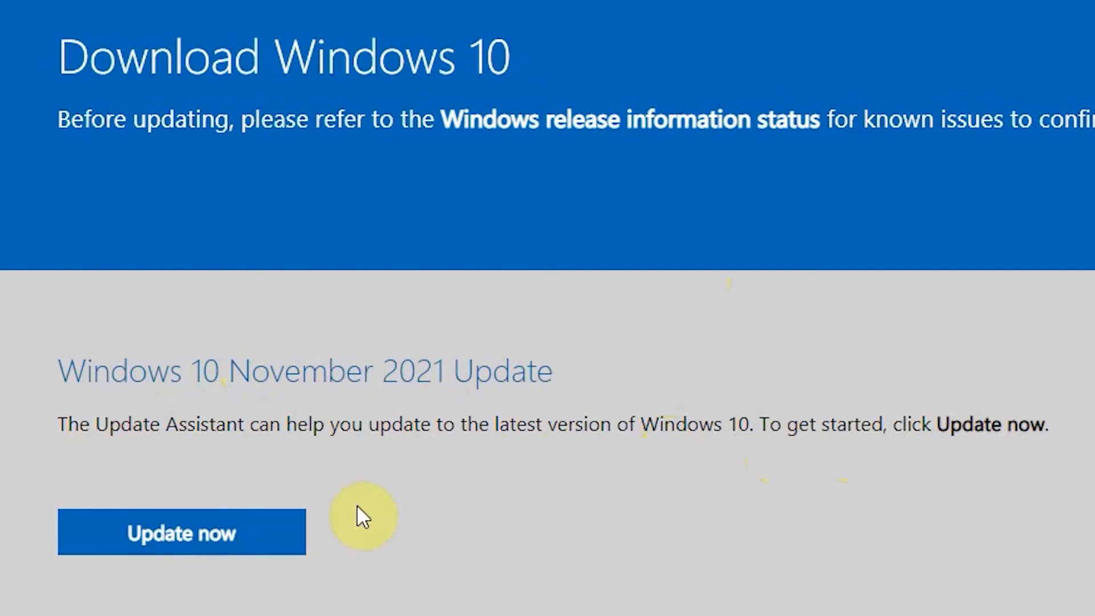
pyautogui.moveTo(17, 485)
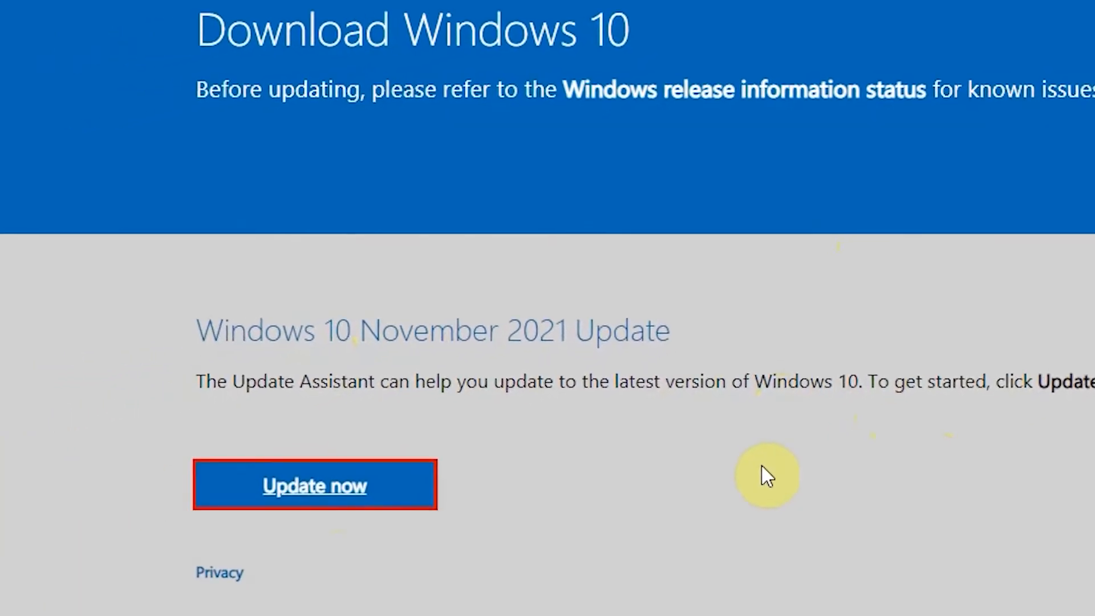
pyautogui.click(314, 485)
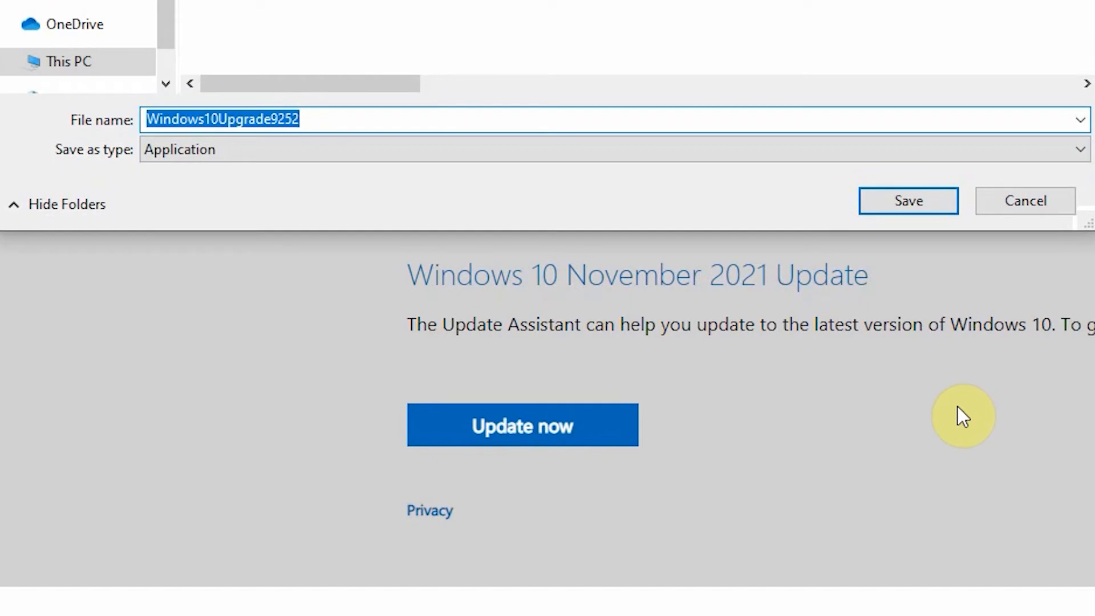
# Save Windows10Upgrade9252 under its default file name.
pyautogui.click(908, 200)
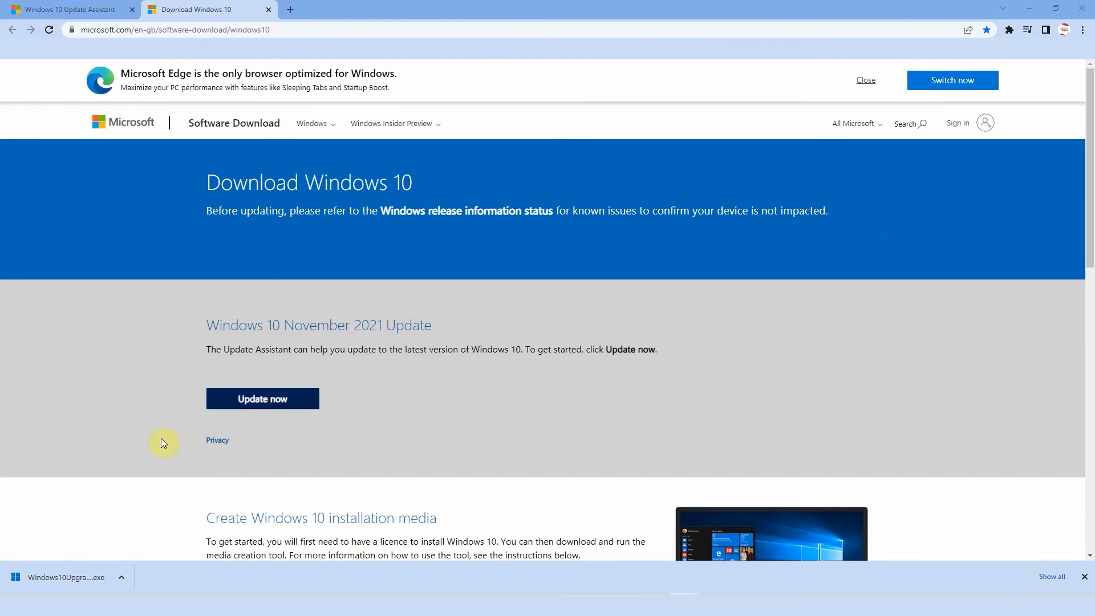
# Search the Start menu for 'update' to reach Windows Update settings.
pyautogui.click(15, 577)
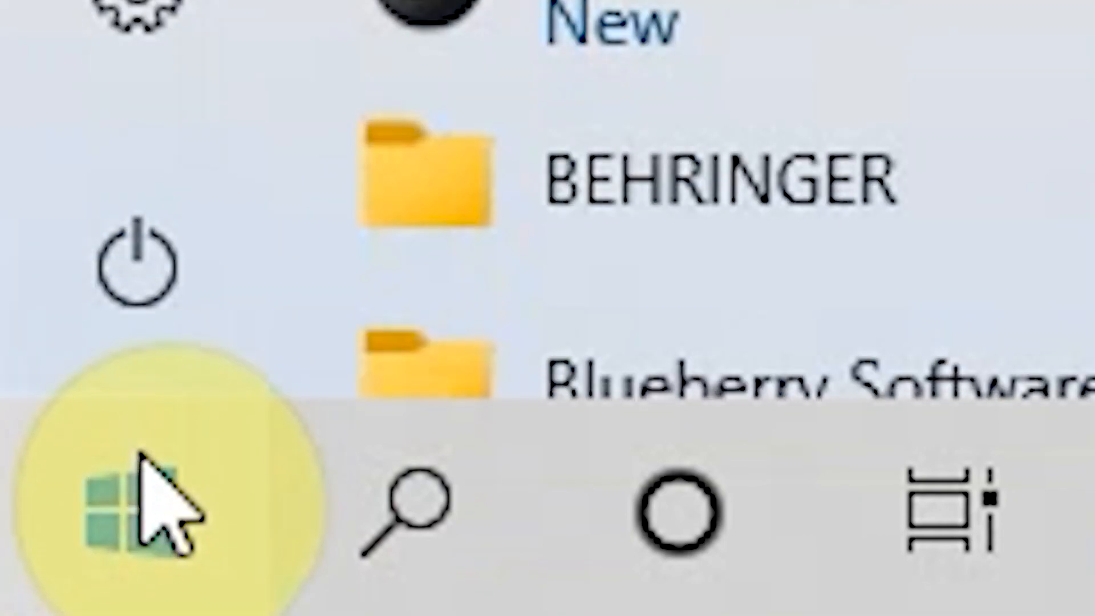
pyautogui.write('update')
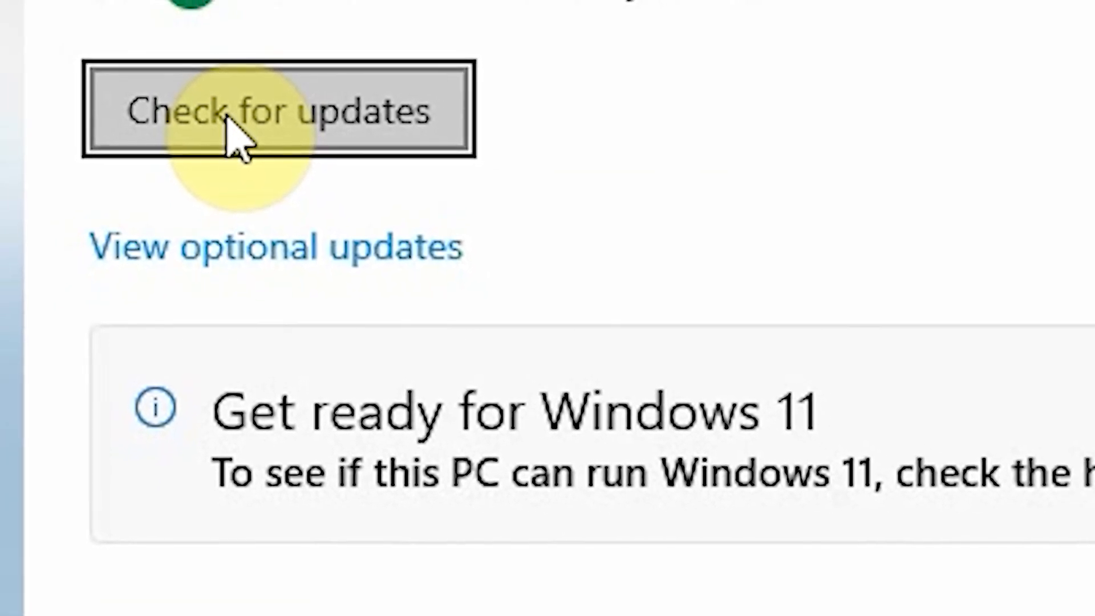
pyautogui.scroll(3)
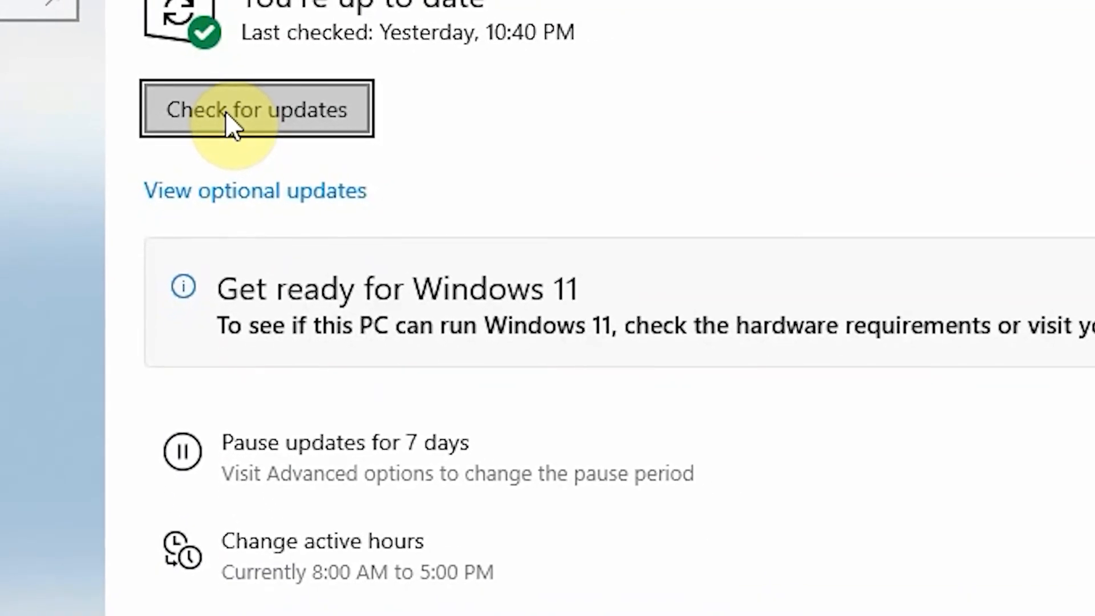
pyautogui.scroll(3)
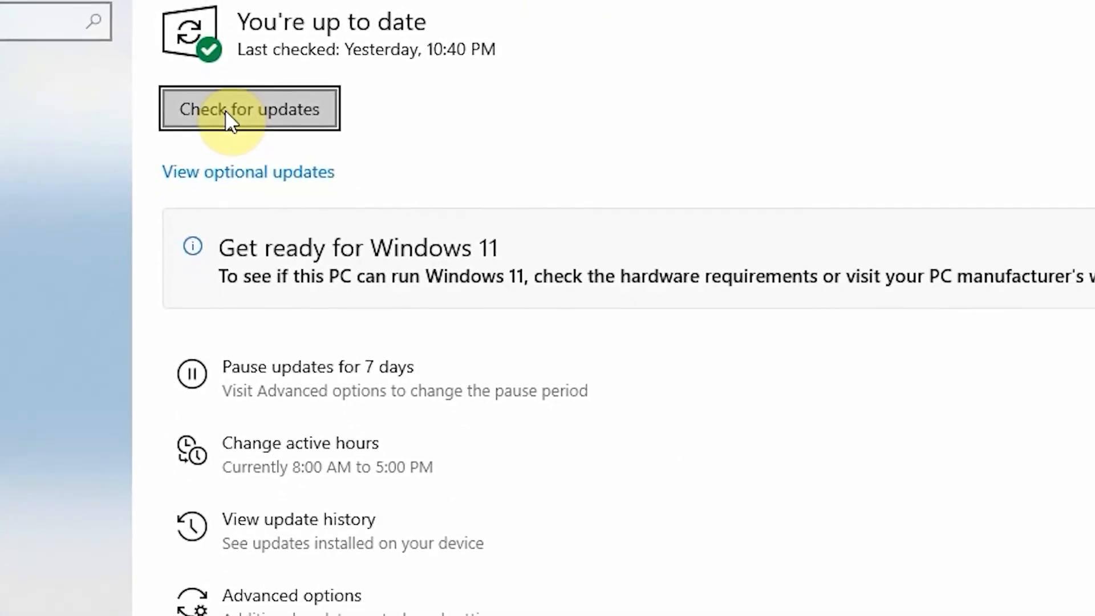
pyautogui.scroll(-3)
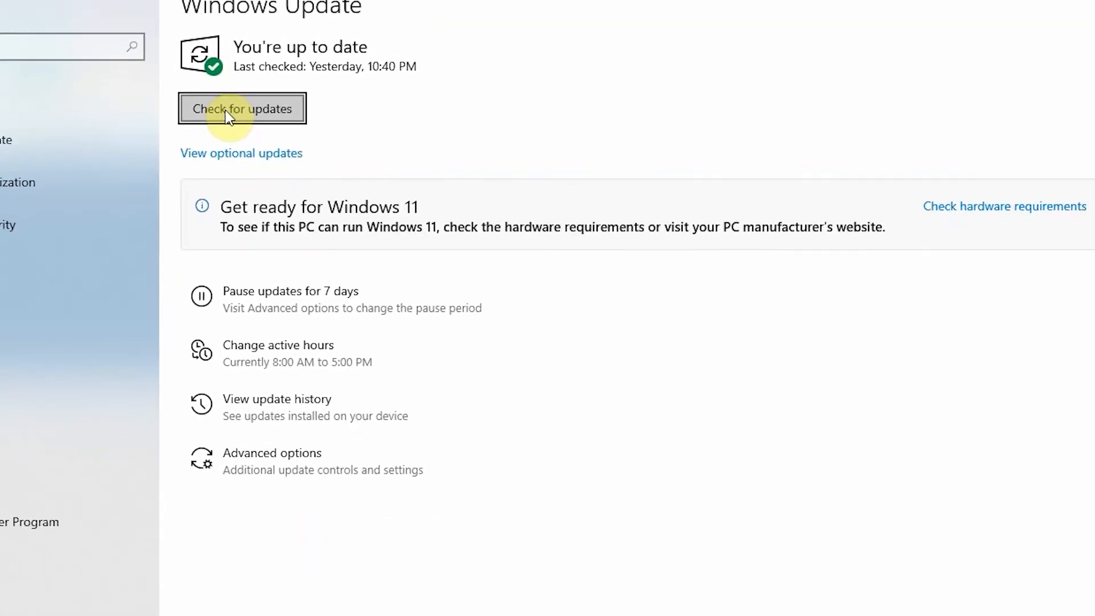